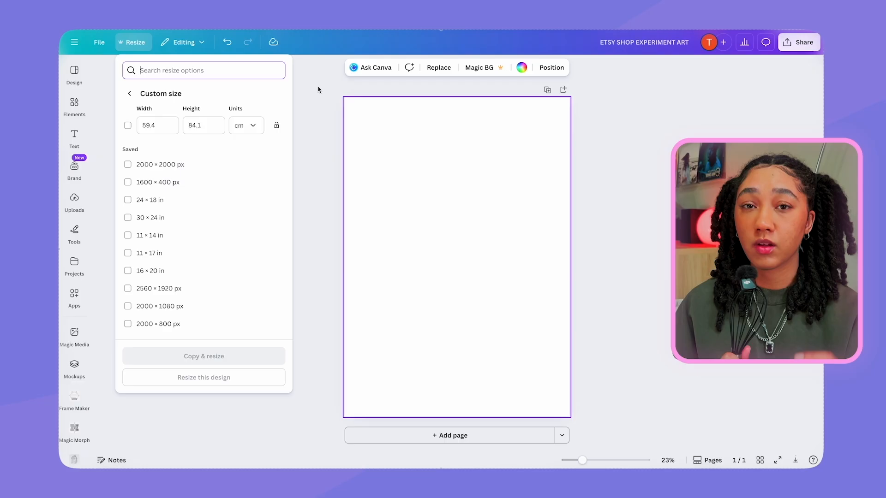
mouse_move(168, 138)
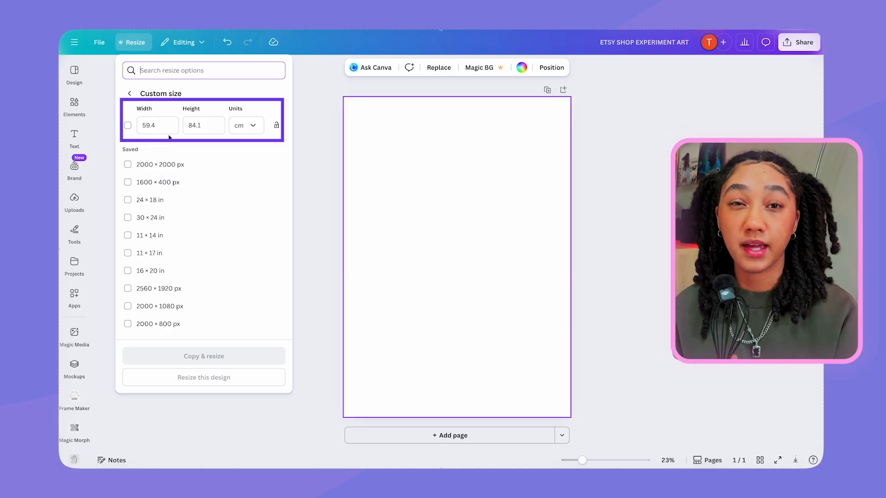
Step: Dismiss the Resize panel, leaving the blank ETSY SHOP EXPERIMENT ART poster page
left_click(133, 42)
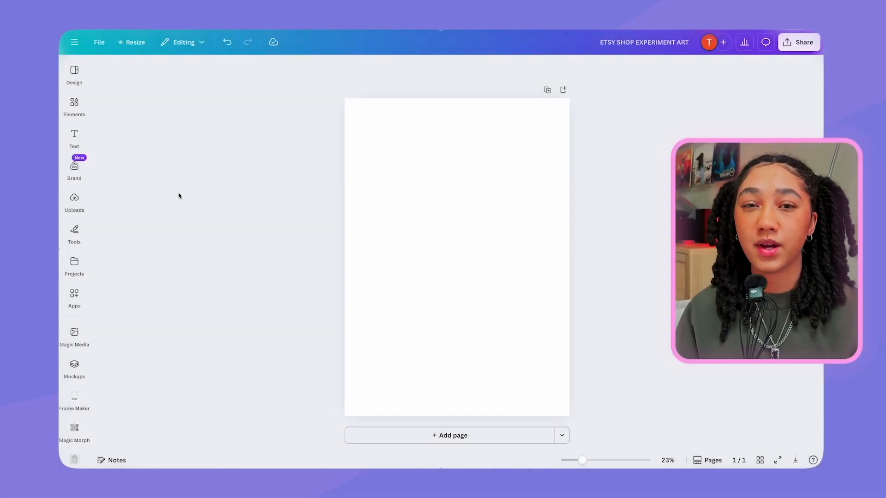
Step: Add an enlarged subtitle text box reading 'what if it all works out?' on the page
left_click(74, 136)
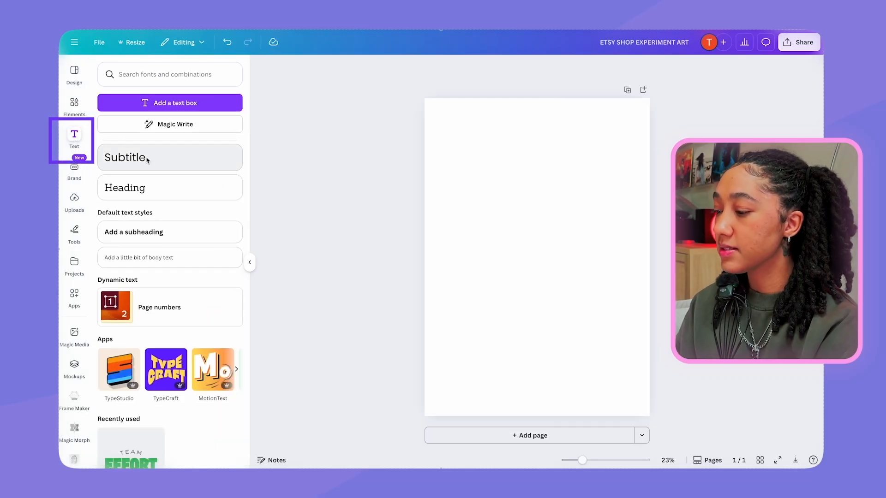
left_click(169, 157)
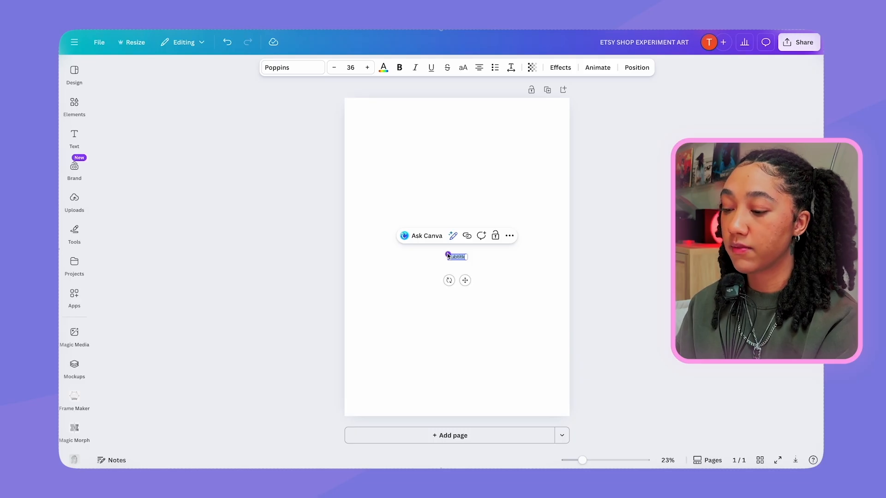
left_click_drag(447, 256, 408, 242)
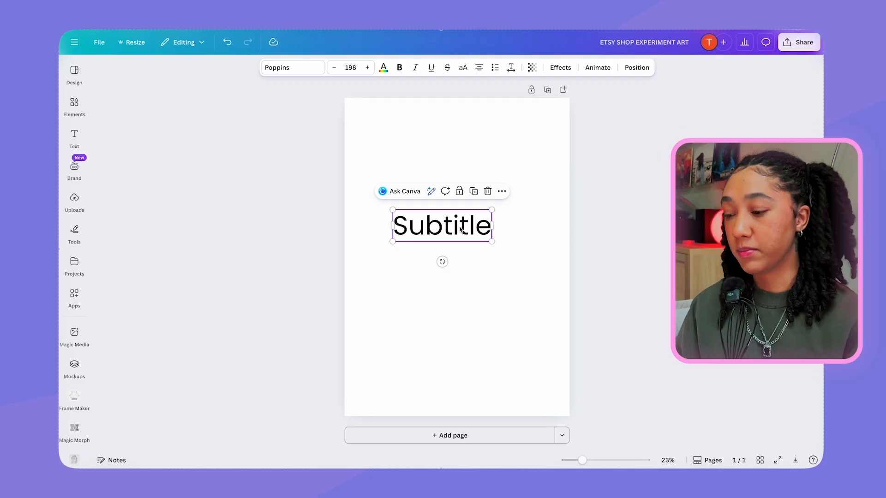
type("what if it all works out?")
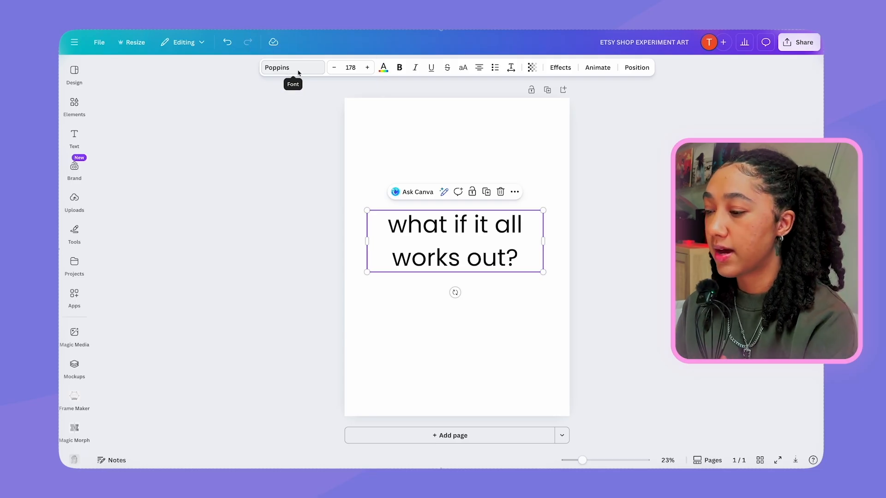
Step: Set the quote in the Holiday font and tighten its line spacing to about 1.28
left_click(288, 68)
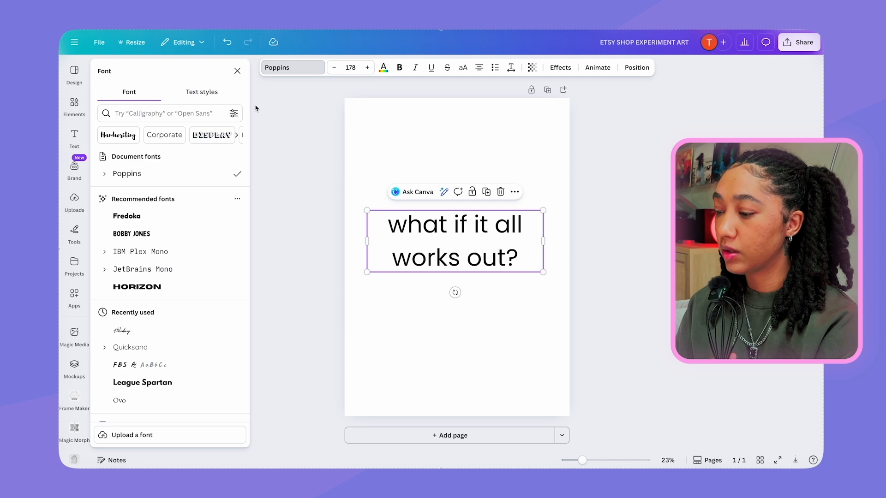
left_click(122, 330)
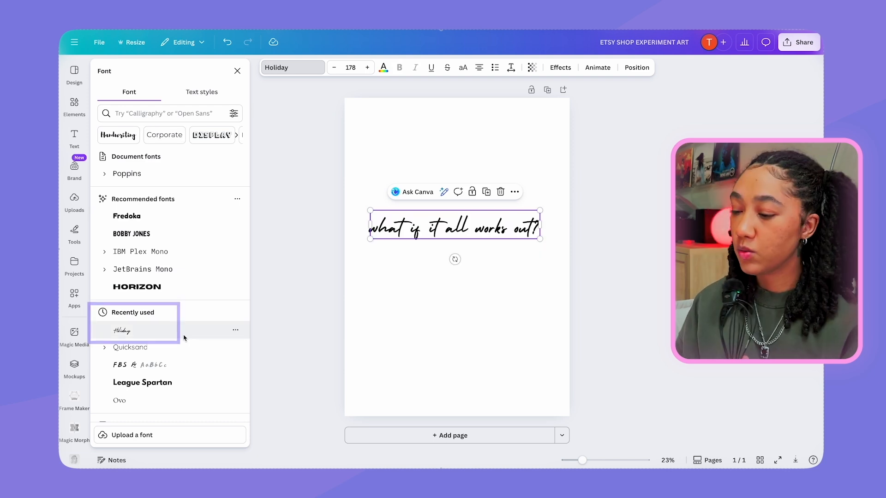
left_click(121, 330)
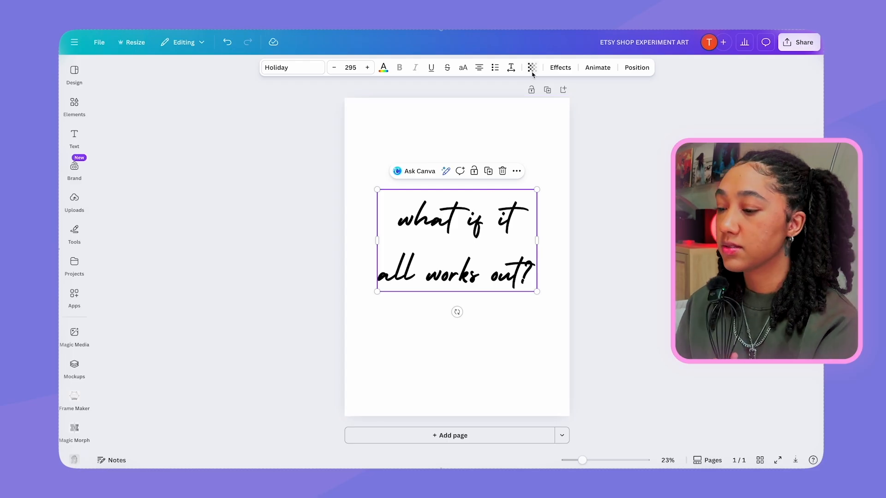
mouse_move(510, 68)
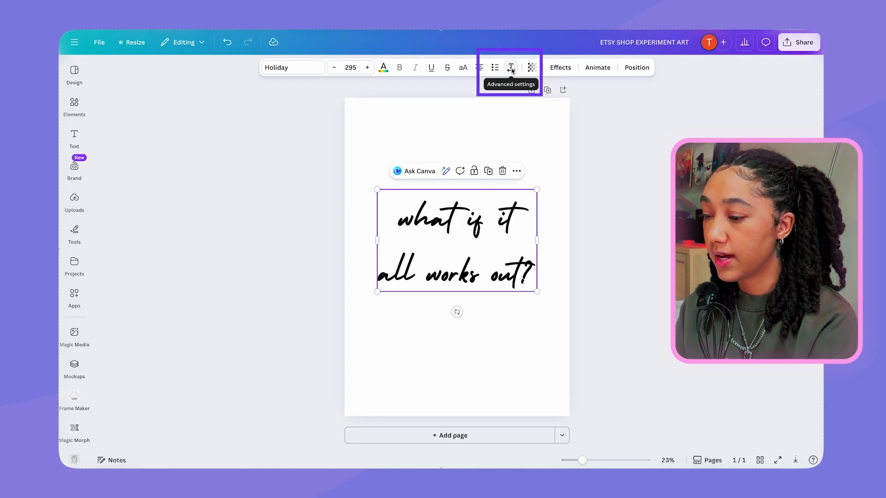
left_click(510, 67)
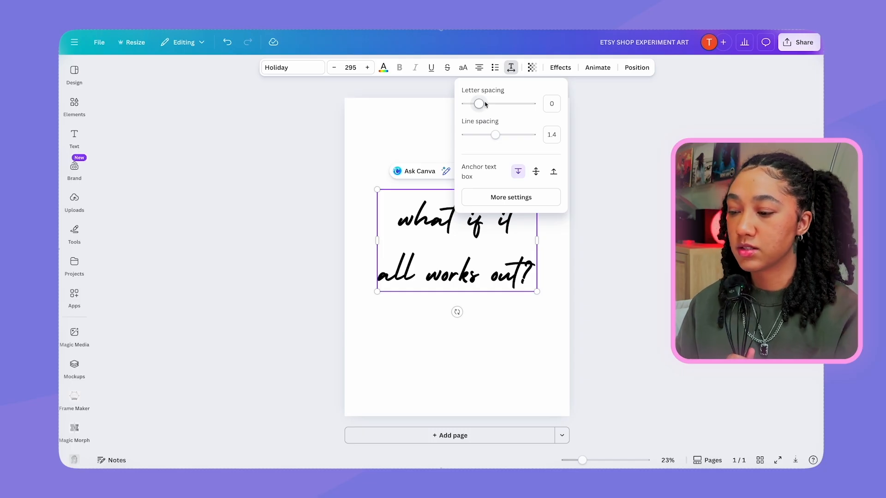
mouse_move(497, 148)
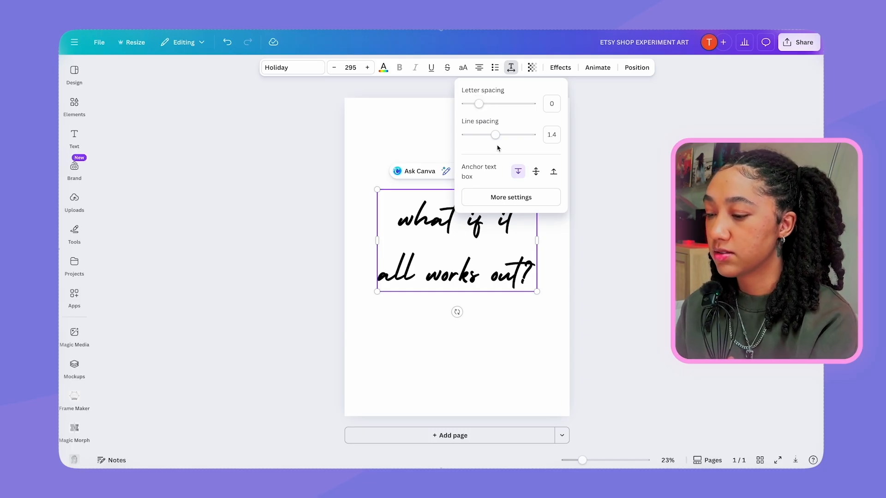
left_click_drag(496, 135, 490, 134)
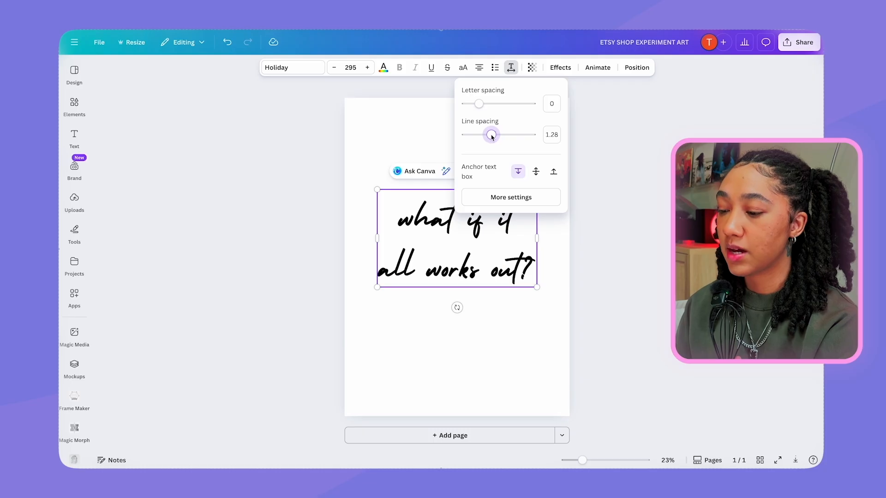
left_click_drag(490, 135, 482, 135)
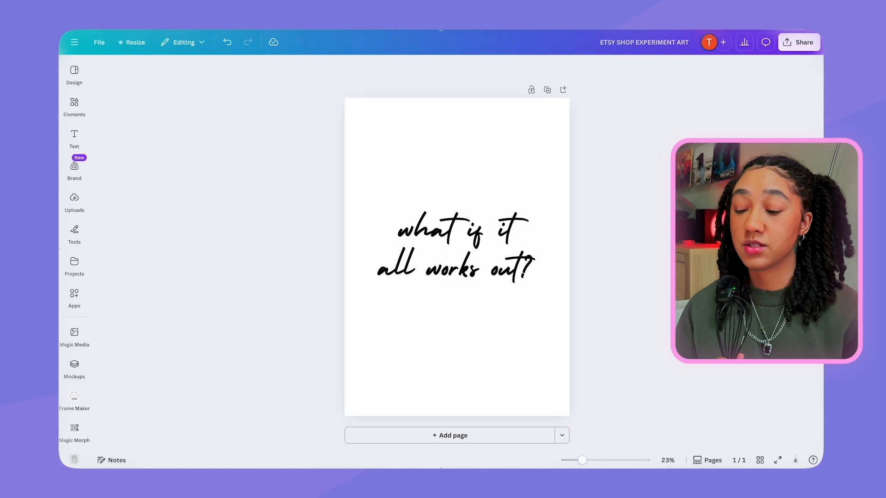
mouse_move(666, 235)
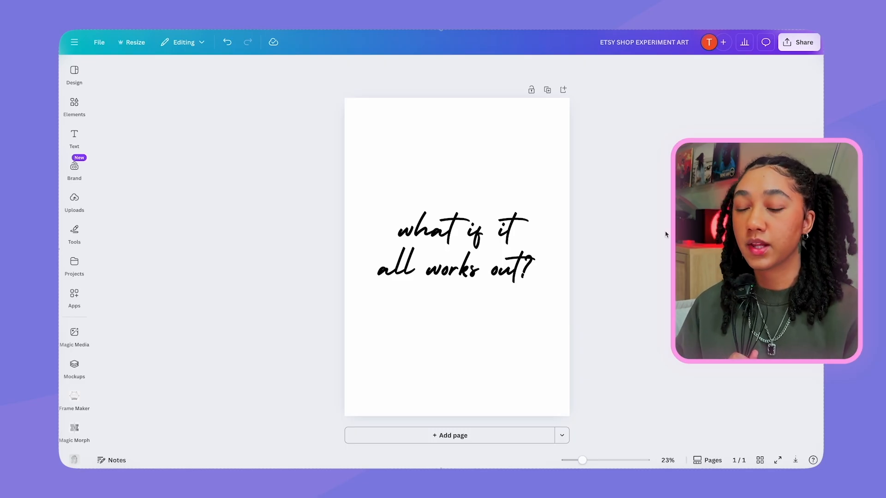
Step: Duplicate the quote poster as a second page and move down to it
left_click(454, 243)
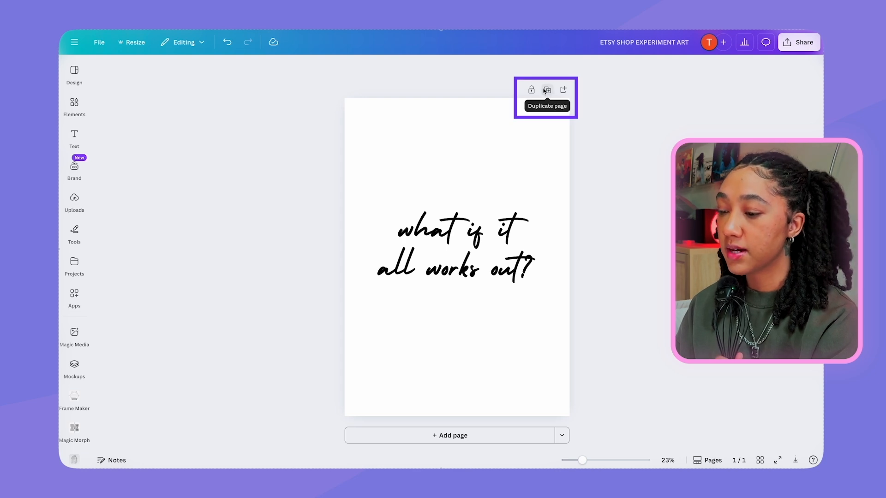
left_click(545, 90)
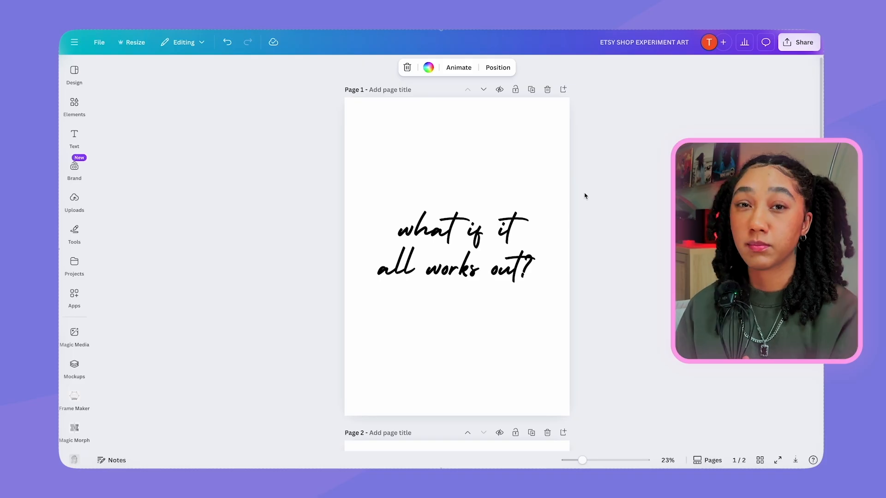
scroll("down", 3)
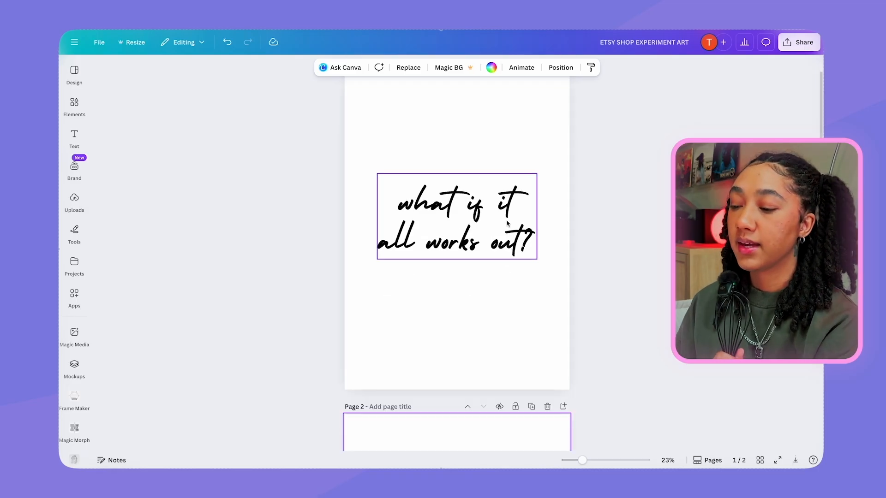
left_click(573, 222)
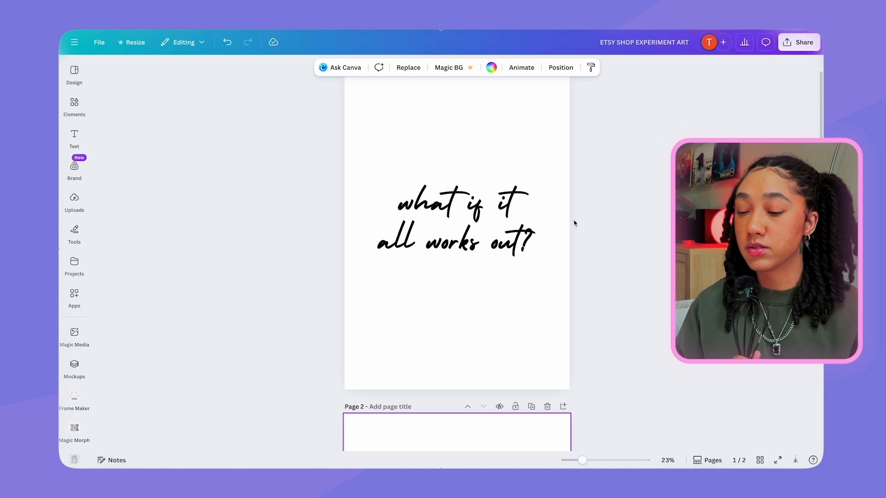
Step: Add a wavy grid graphic behind the quote and make it slightly transparent
left_click(74, 106)
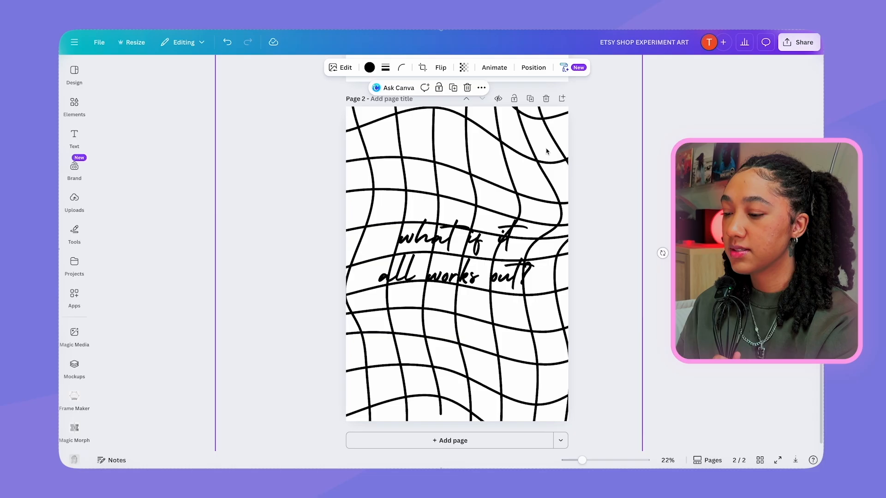
mouse_move(514, 165)
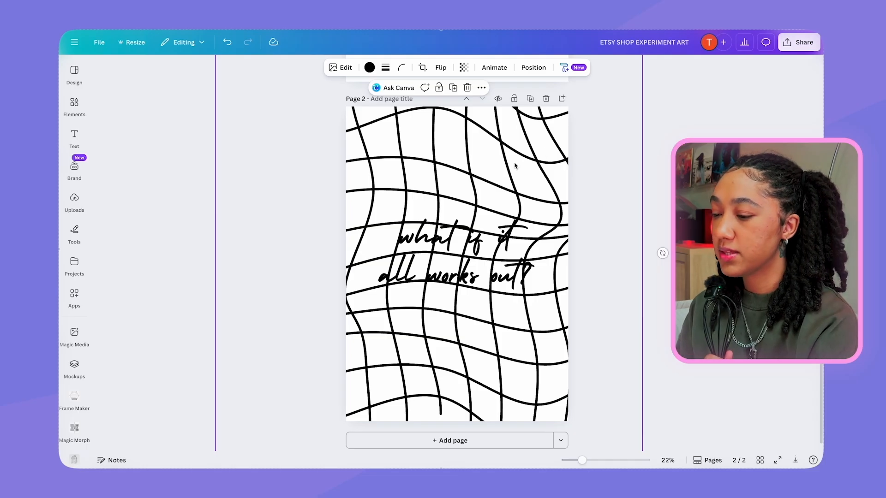
mouse_move(464, 67)
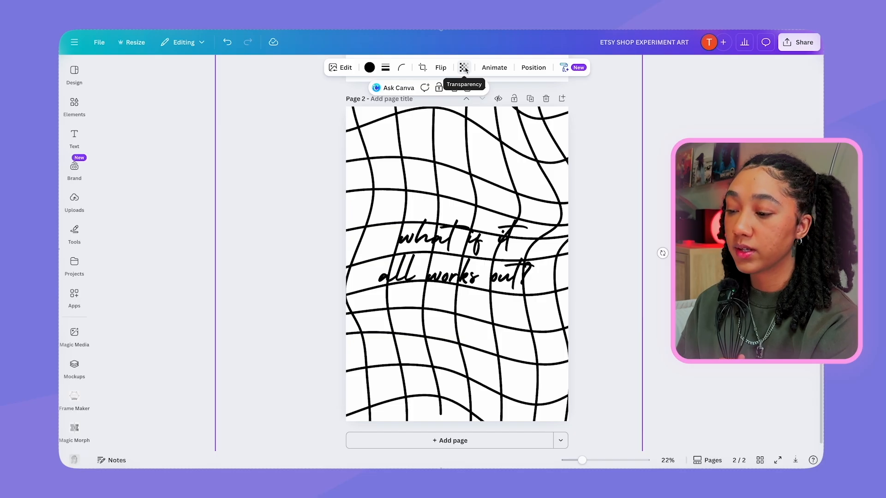
left_click(464, 67)
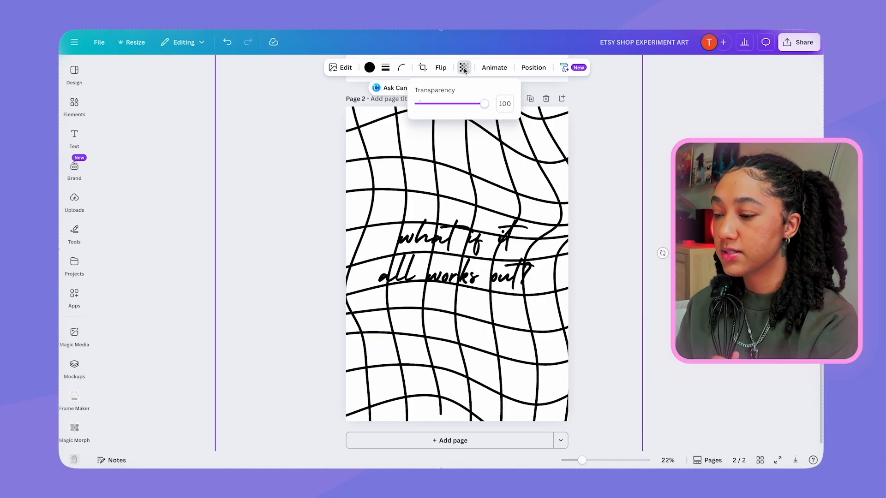
left_click_drag(484, 104, 474, 103)
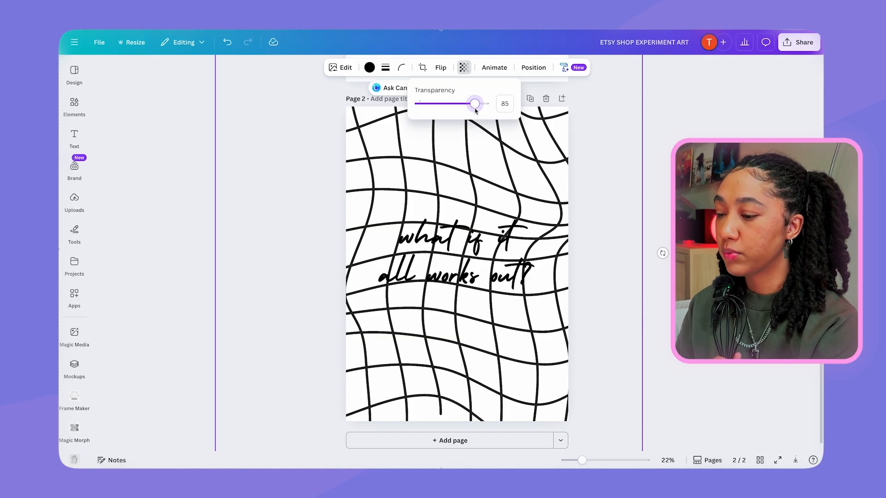
left_click(533, 67)
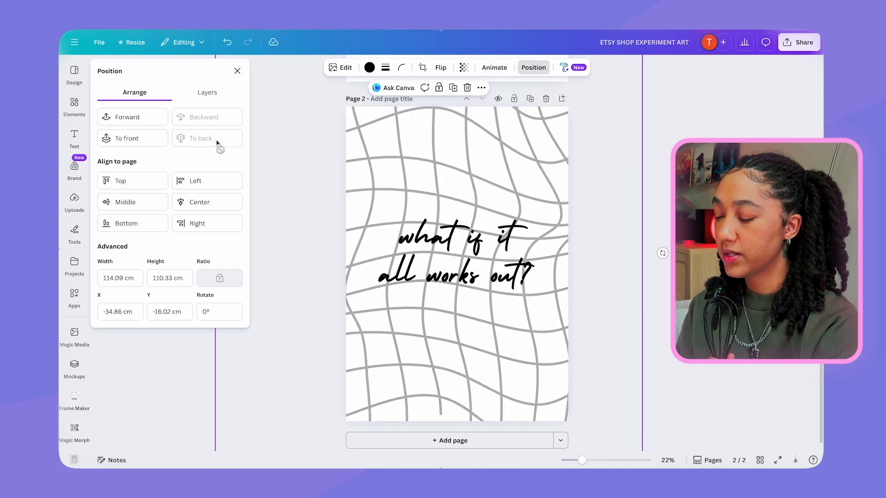
Step: Recolour the grid lines light grey so the pattern sits faintly behind the quote
left_click(369, 68)
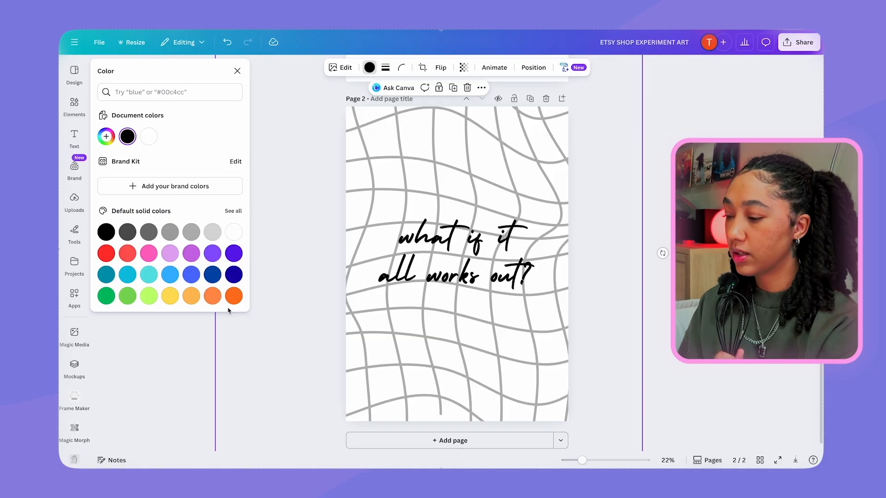
left_click(148, 253)
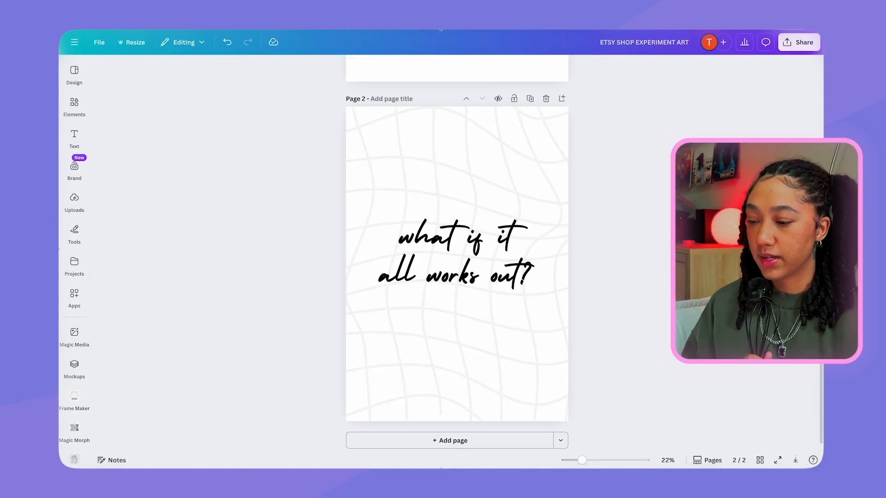
left_click(455, 255)
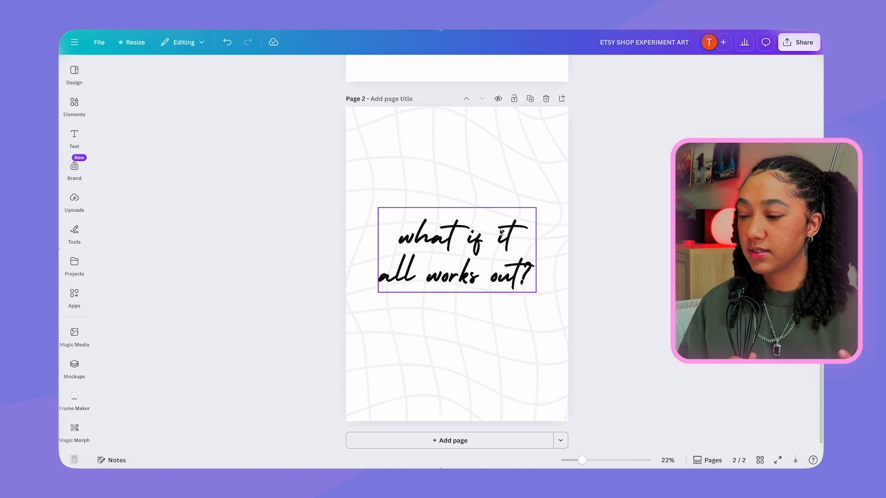
left_click(457, 248)
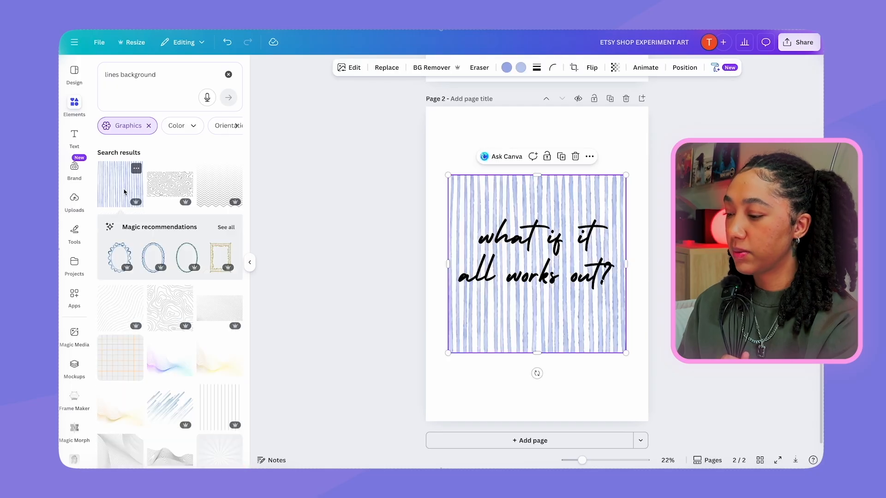
Step: Add the blue watercolor stripe graphic over page 2
left_click(249, 262)
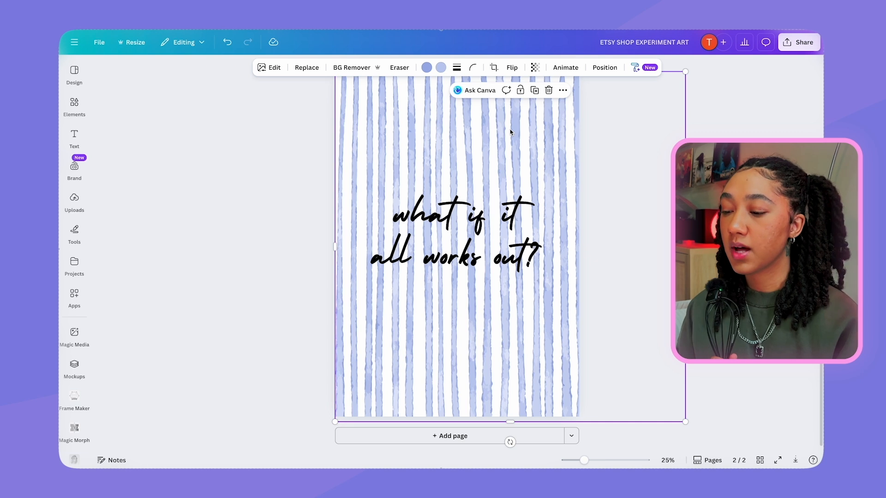
mouse_move(425, 67)
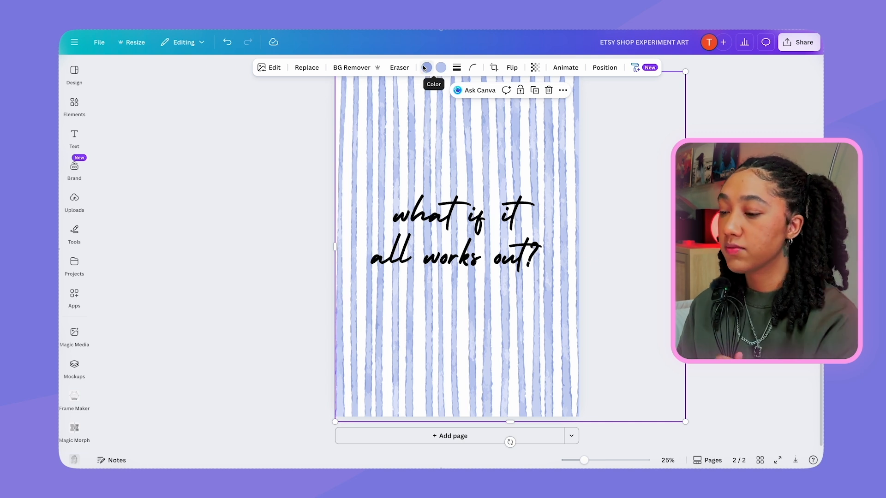
Step: Change the stripes to a custom sage green
left_click(424, 67)
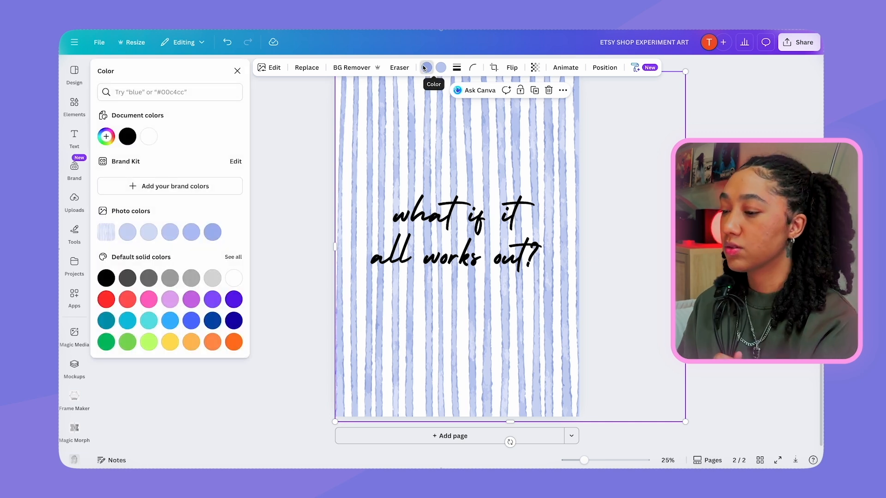
left_click(426, 68)
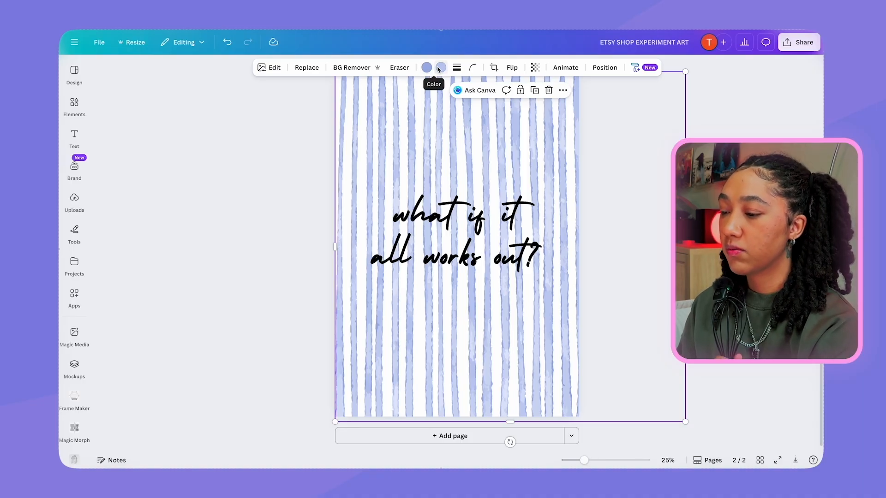
left_click(426, 67)
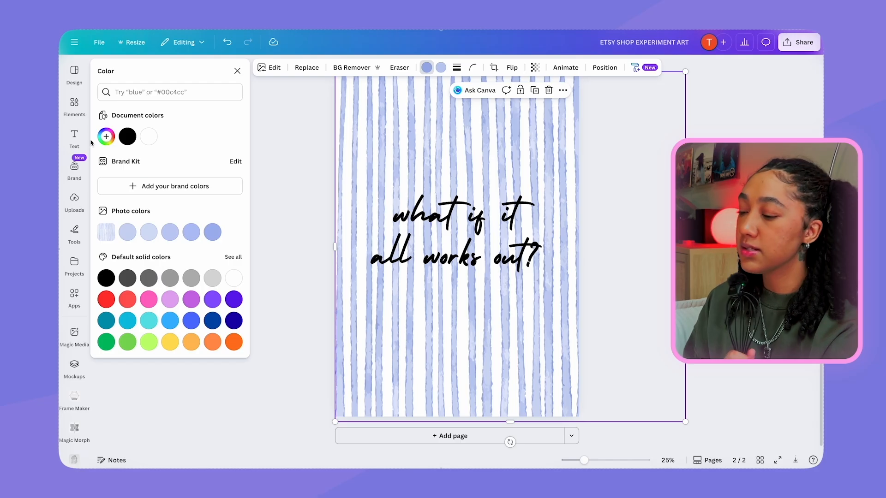
mouse_move(105, 137)
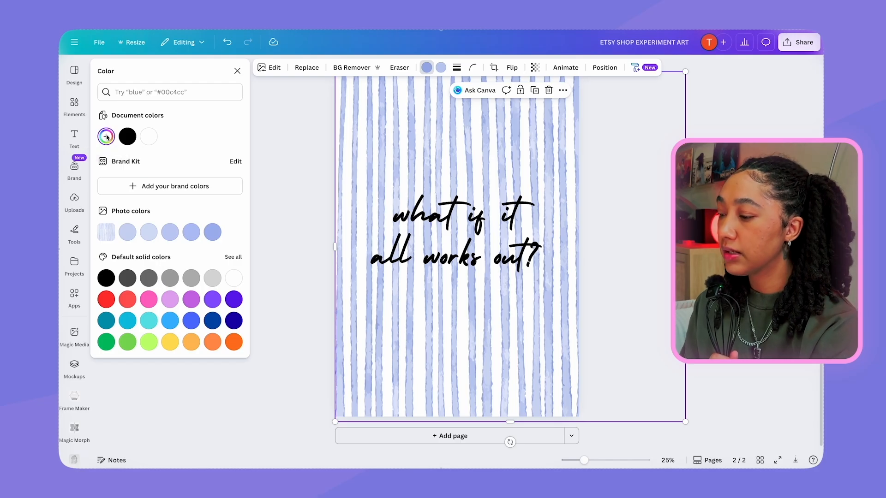
left_click(105, 136)
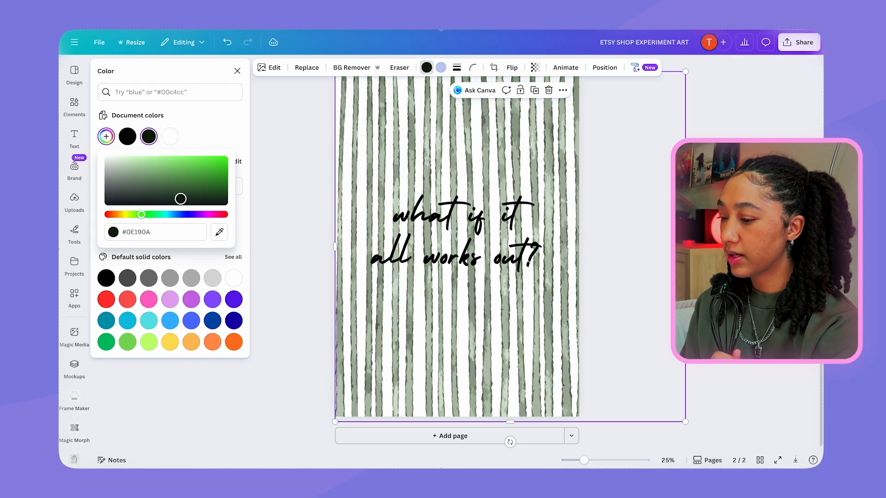
left_click(164, 182)
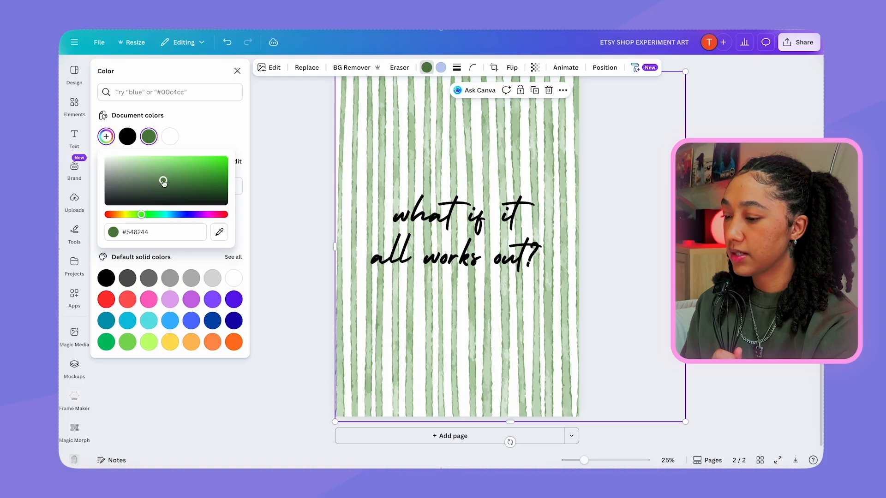
Step: Colour the quote text dark green to match the stripes
left_click(534, 67)
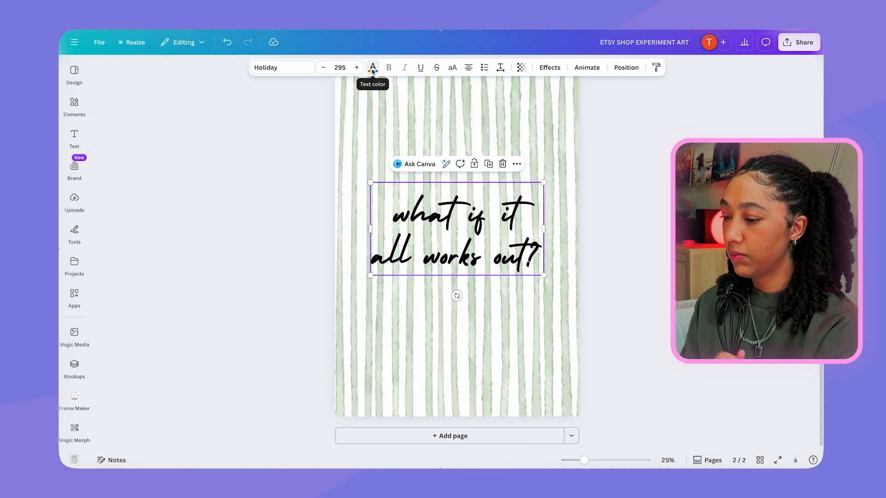
left_click(372, 67)
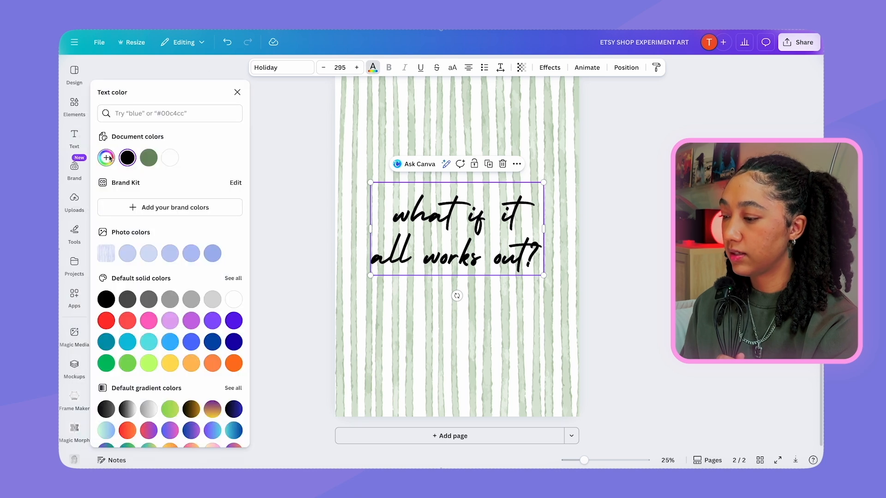
left_click(148, 158)
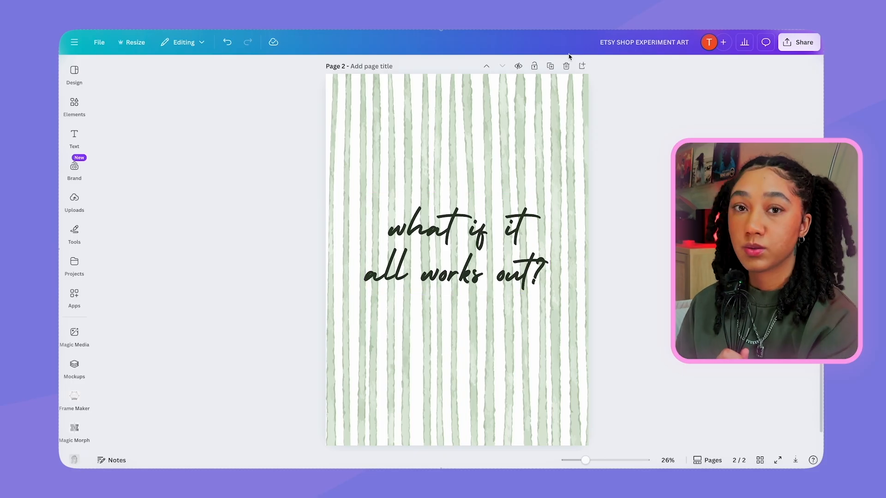
Step: Duplicate page 2 as a third page and shift its stripes' hue to dusty pink
left_click(550, 66)
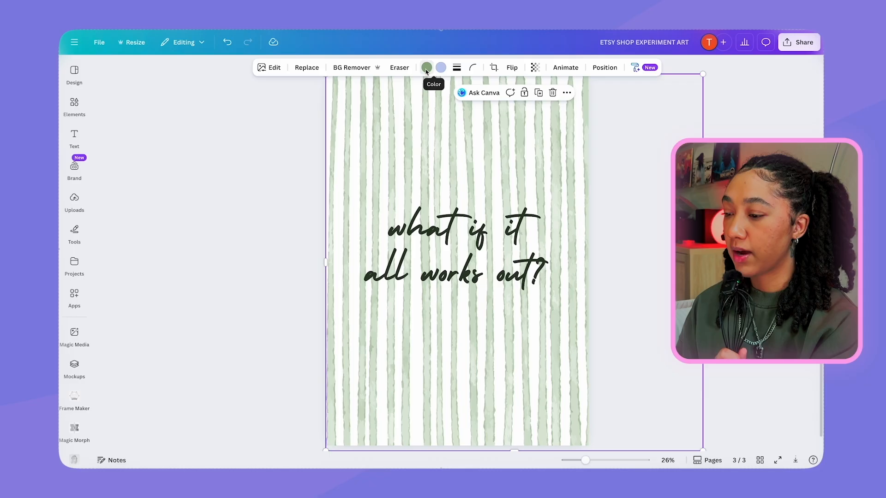
left_click(426, 67)
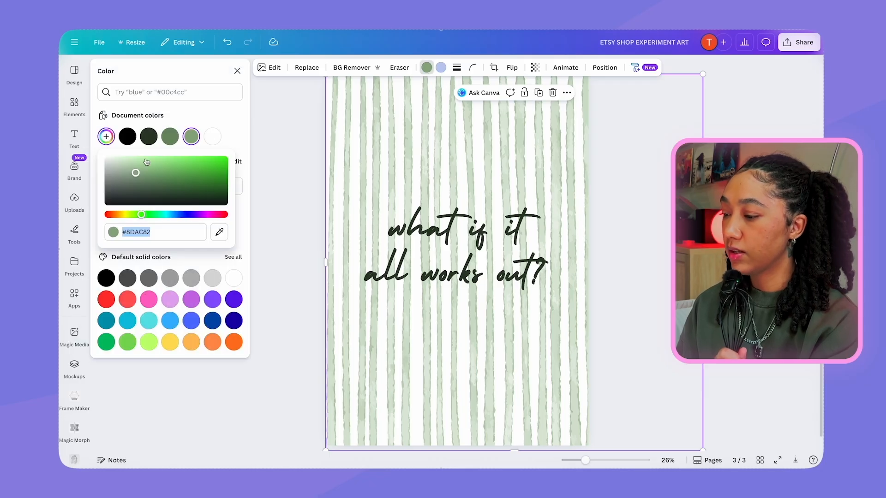
left_click_drag(141, 214, 198, 214)
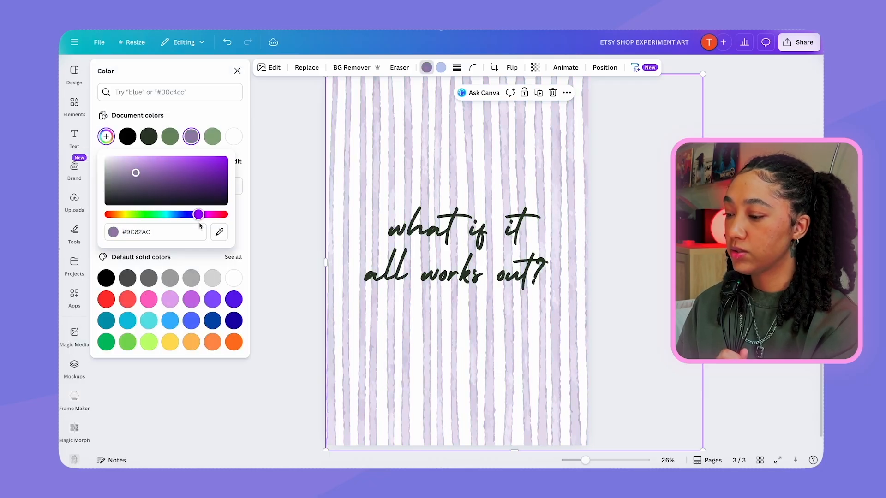
left_click_drag(197, 214, 115, 214)
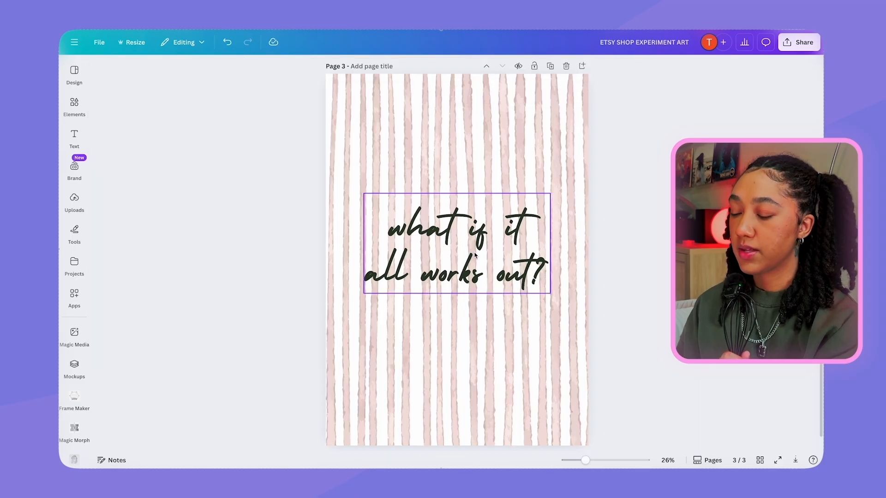
Step: Set the quote on page 3 to black
left_click(372, 67)
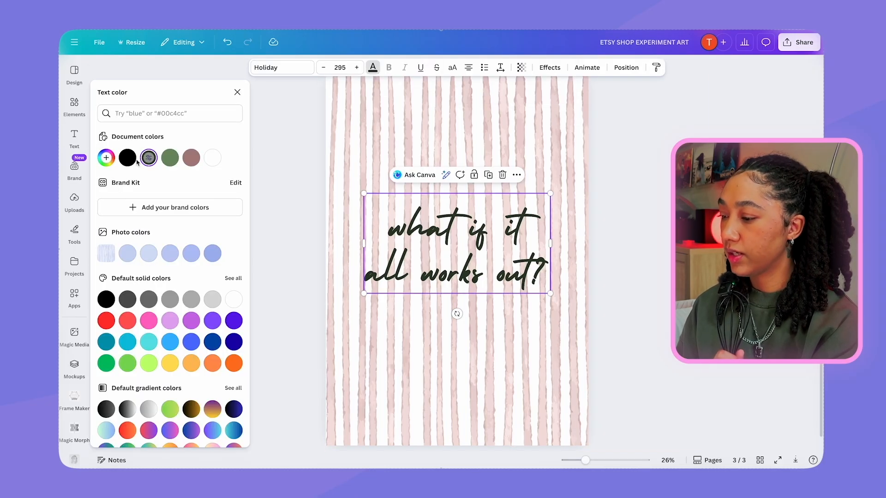
left_click(105, 158)
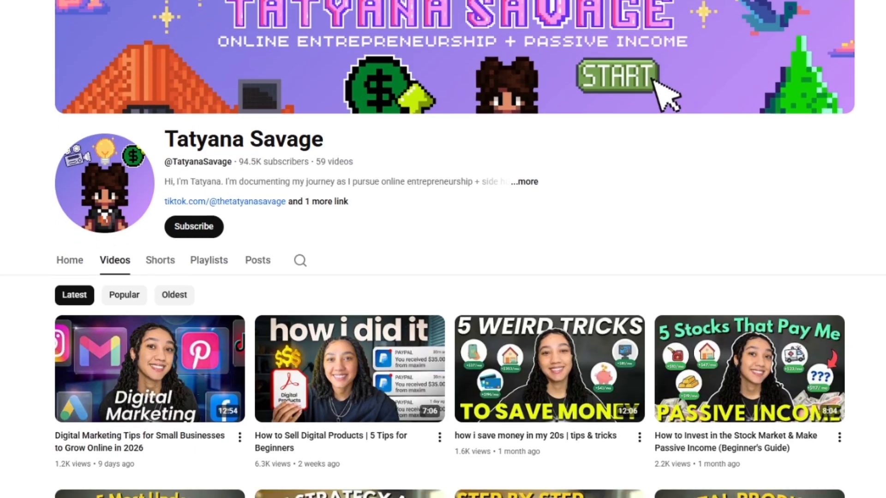
scroll("down", 3)
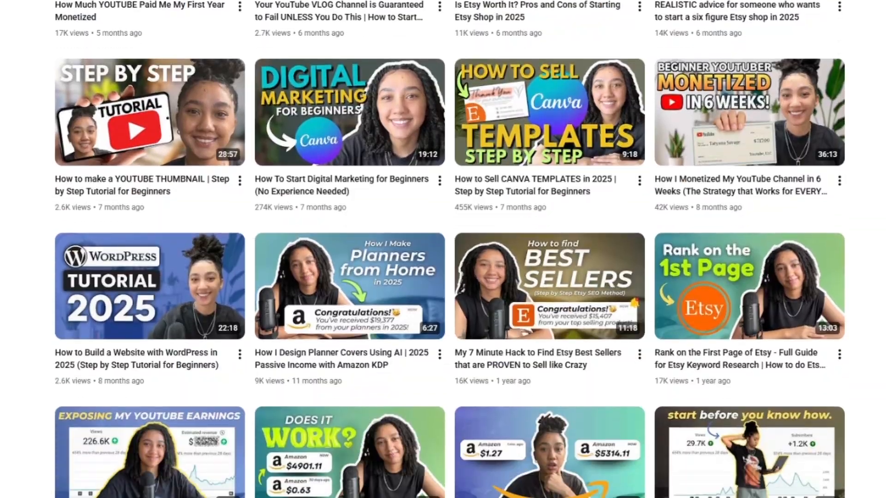
scroll("down", 3)
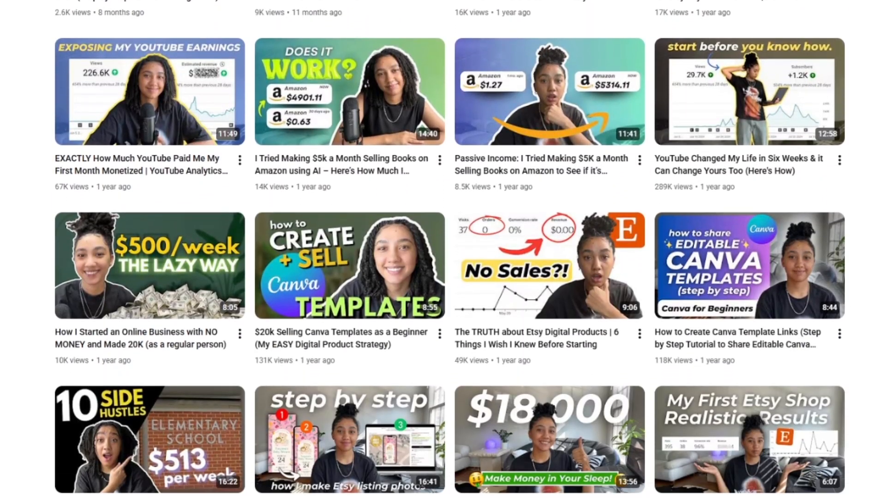